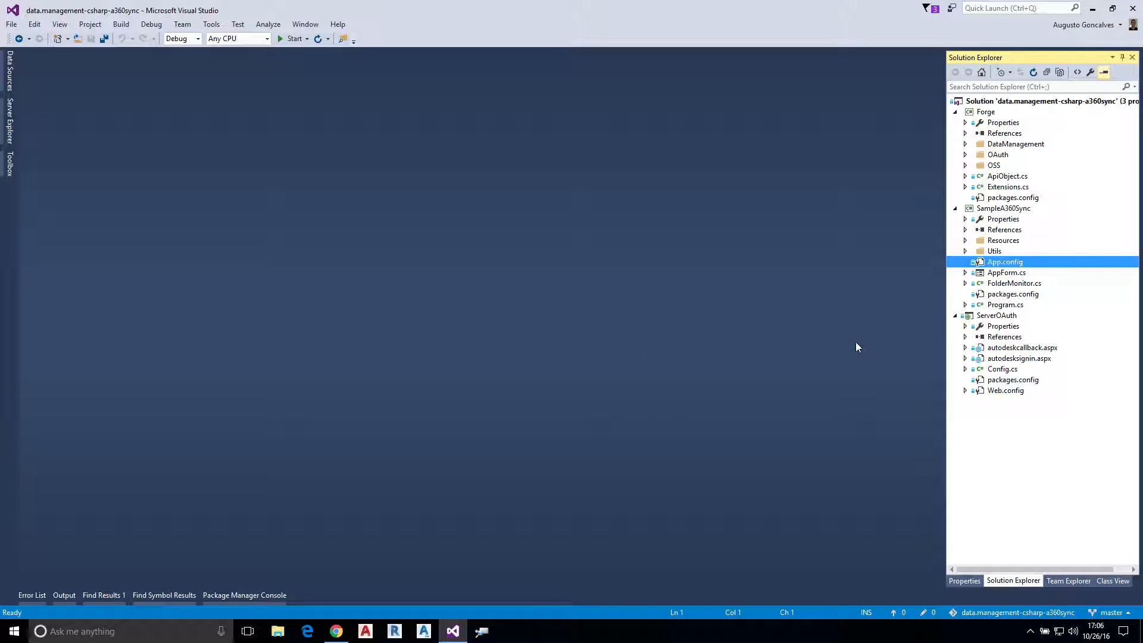
{"action": "mouse_move", "coordinate": [1004, 396]}
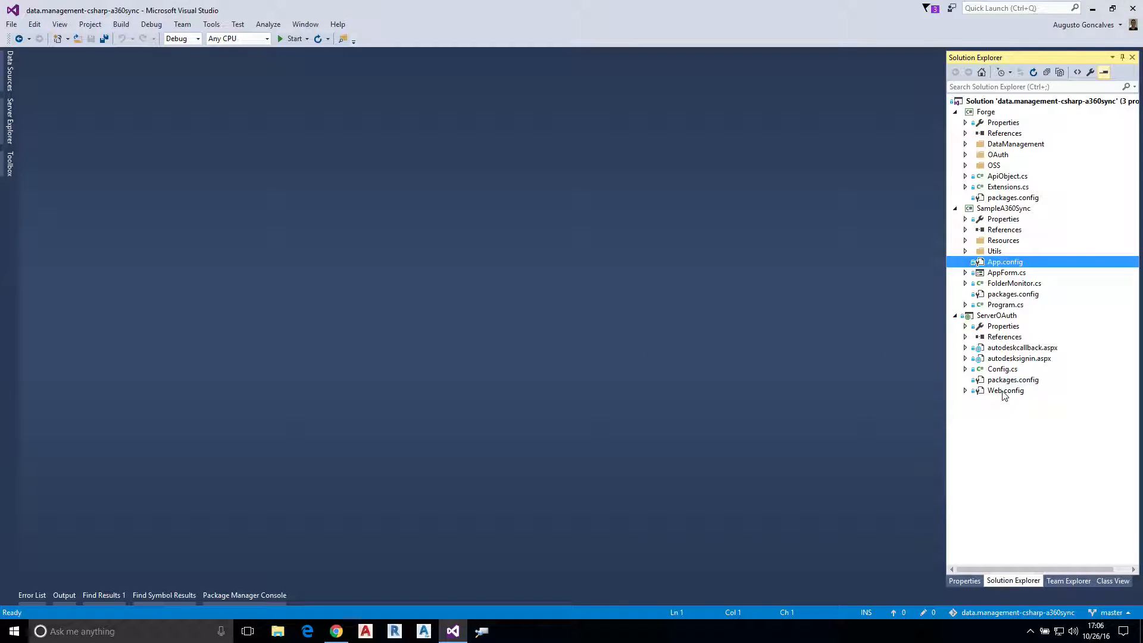
Step: Open SampleA360Sync's App.config to view its System.Net network.log tracing settings
{"action": "double_click", "coordinate": [1006, 390]}
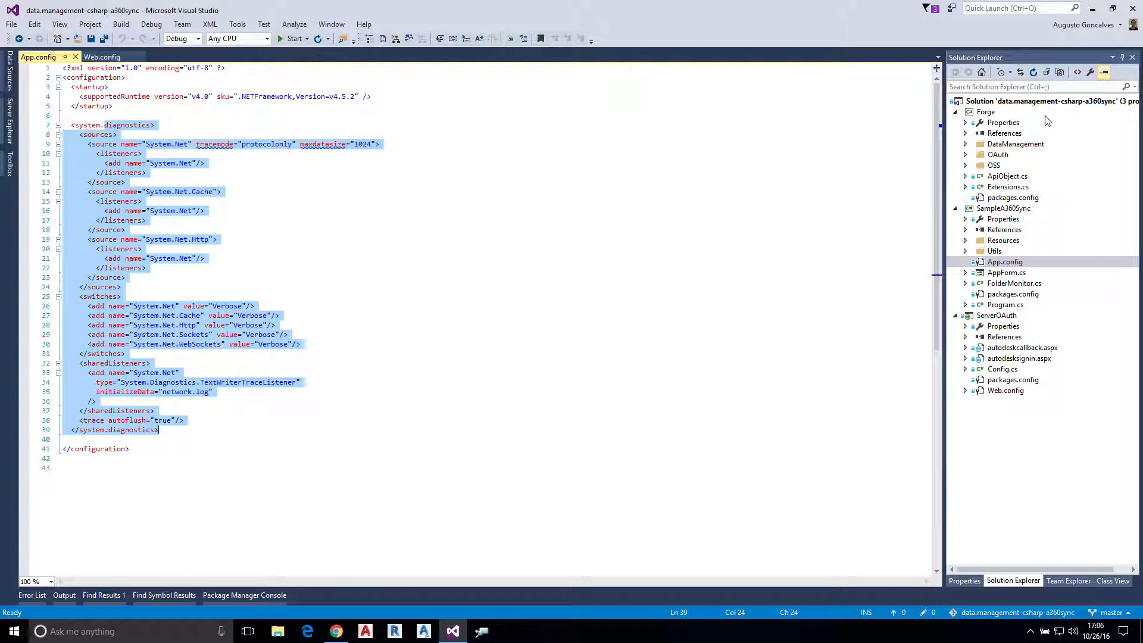
Step: Set SampleA360Sync and ServerOAuth as multiple startup projects in the solution properties
{"action": "right_click", "coordinate": [1028, 100]}
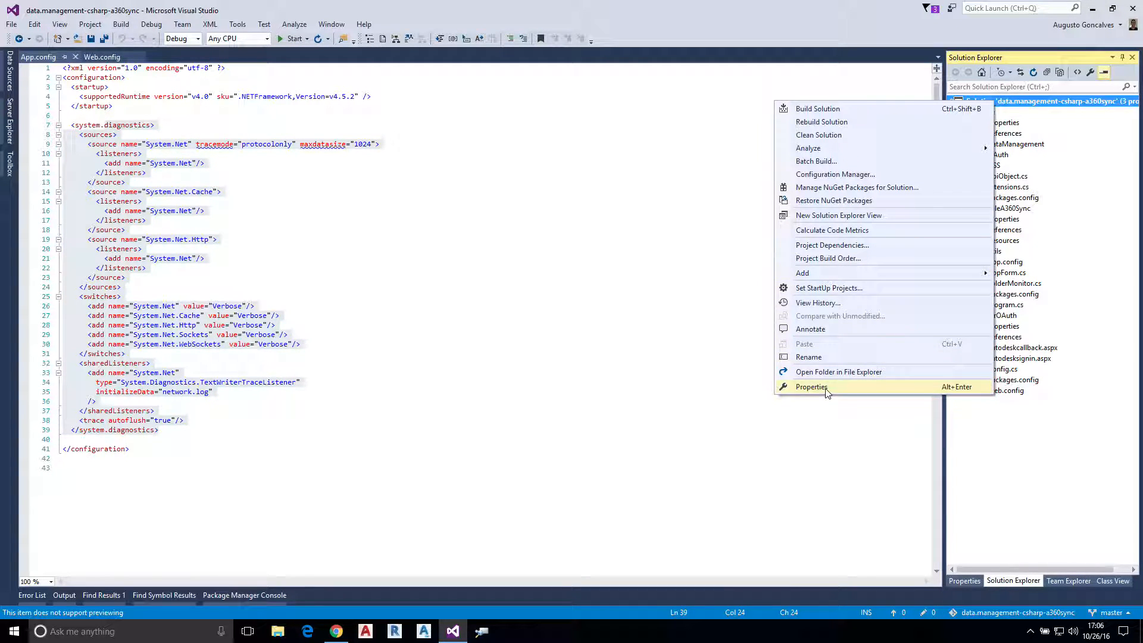
{"action": "left_click", "coordinate": [811, 387]}
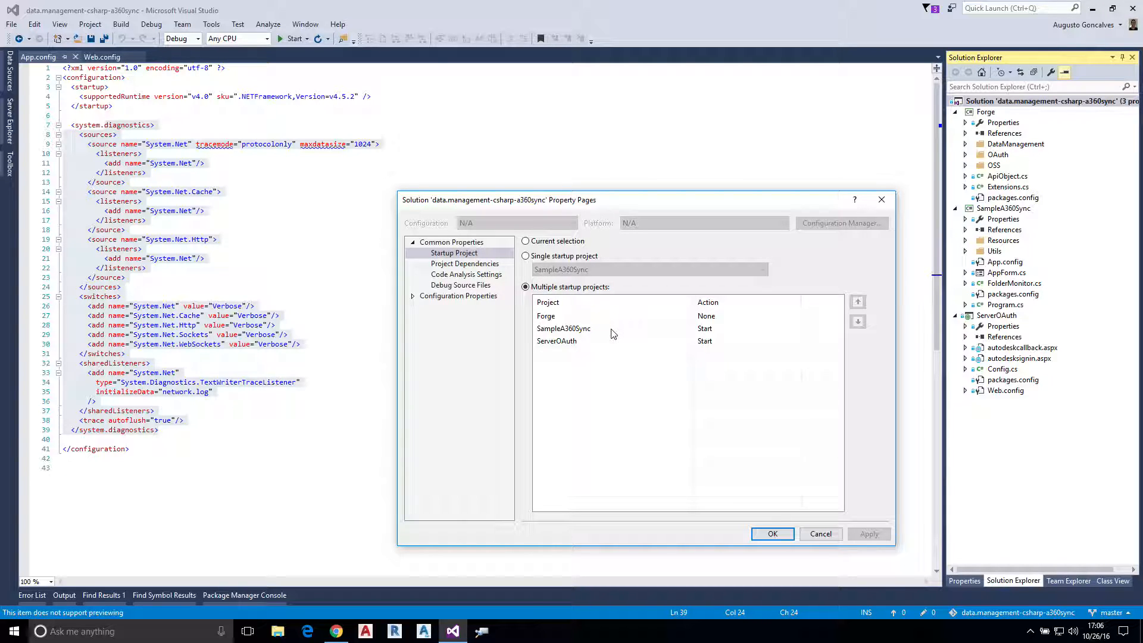
{"action": "mouse_move", "coordinate": [583, 346]}
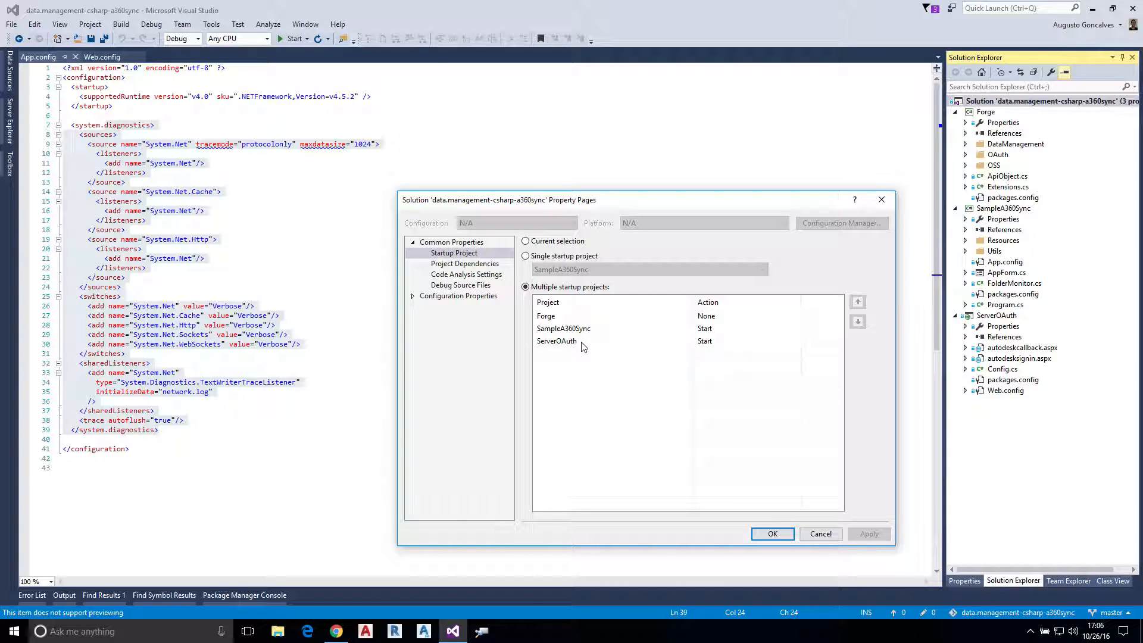
{"action": "mouse_move", "coordinate": [630, 334]}
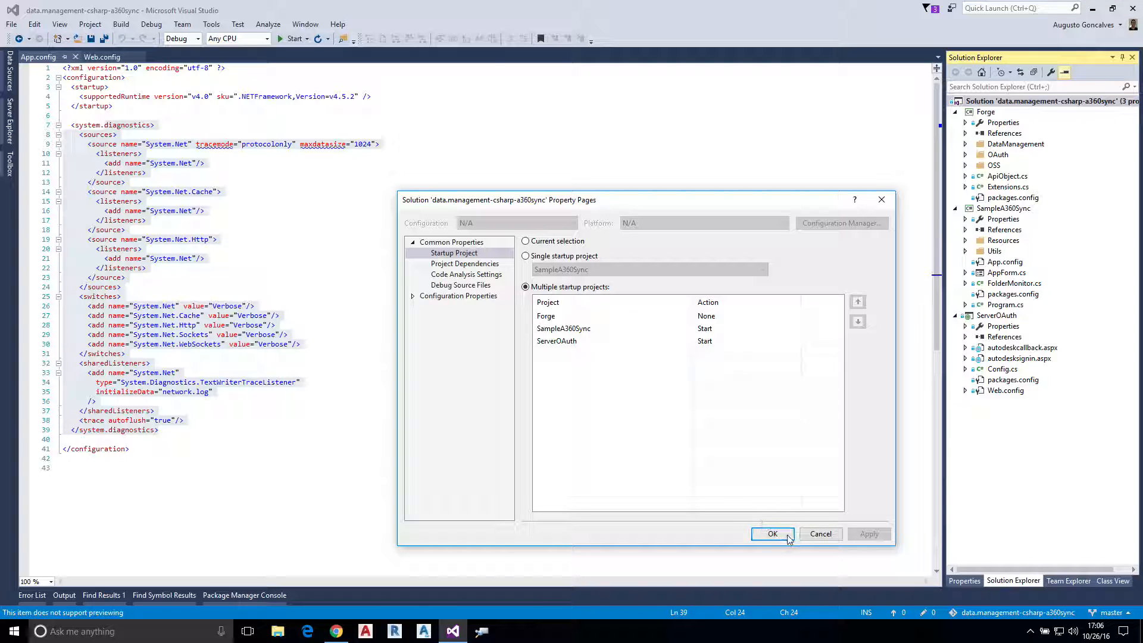
{"action": "left_click", "coordinate": [773, 533]}
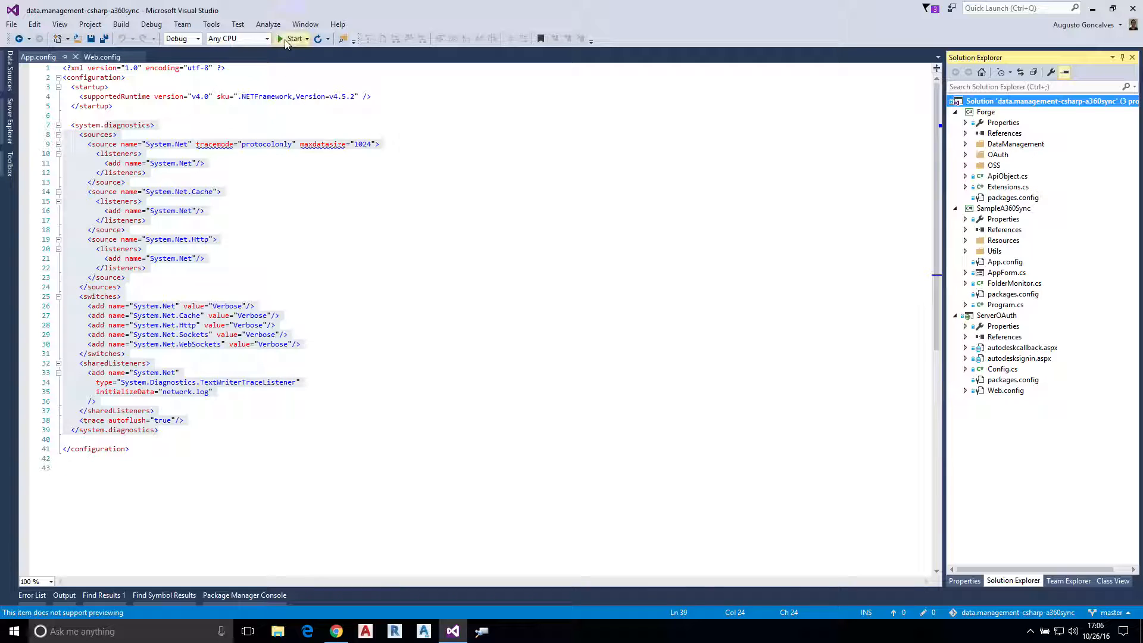
Step: Run the solution and enter the email augusto.goncalves@ at the Autodesk sign-in
{"action": "left_click", "coordinate": [293, 39]}
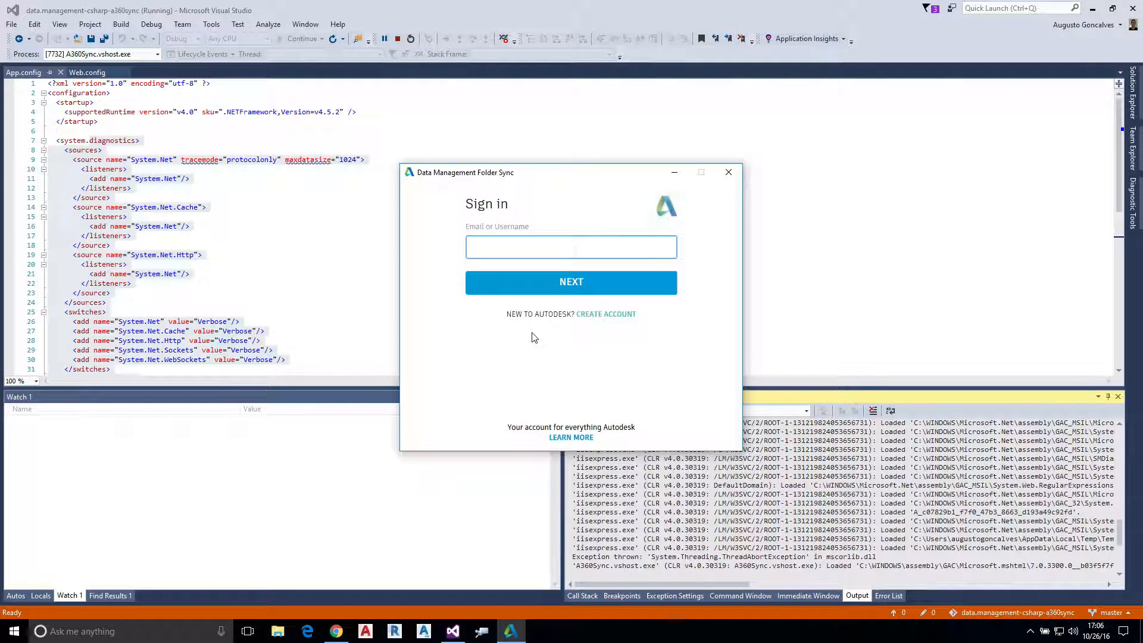
{"action": "left_click", "coordinate": [571, 247]}
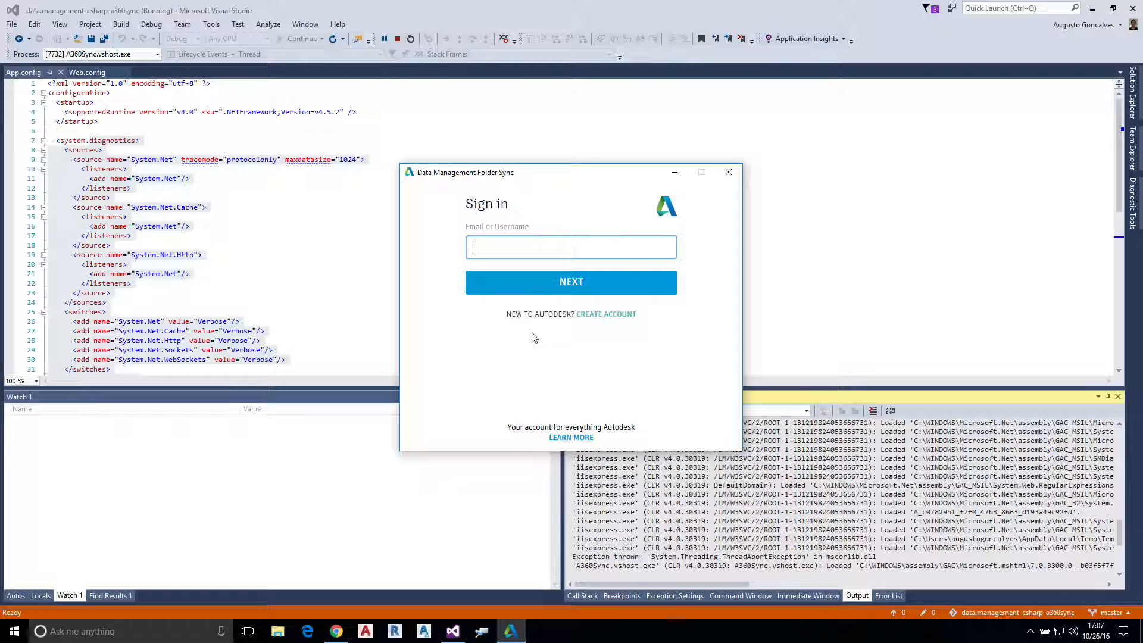
{"action": "type", "text": "augusto.goncalves@"}
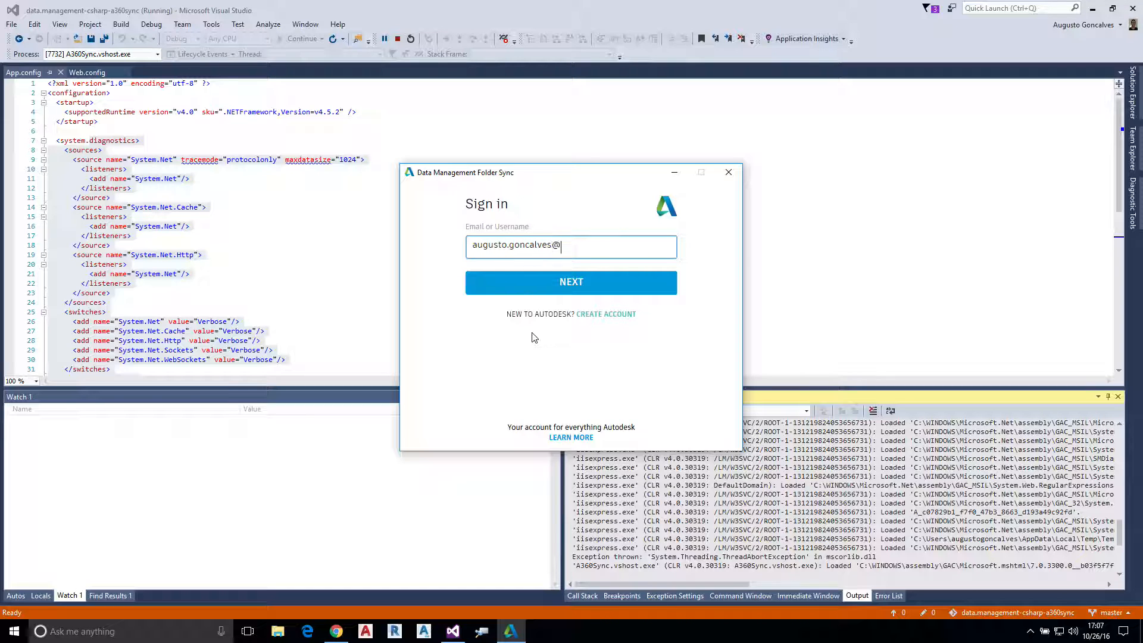
{"action": "left_click", "coordinate": [570, 282]}
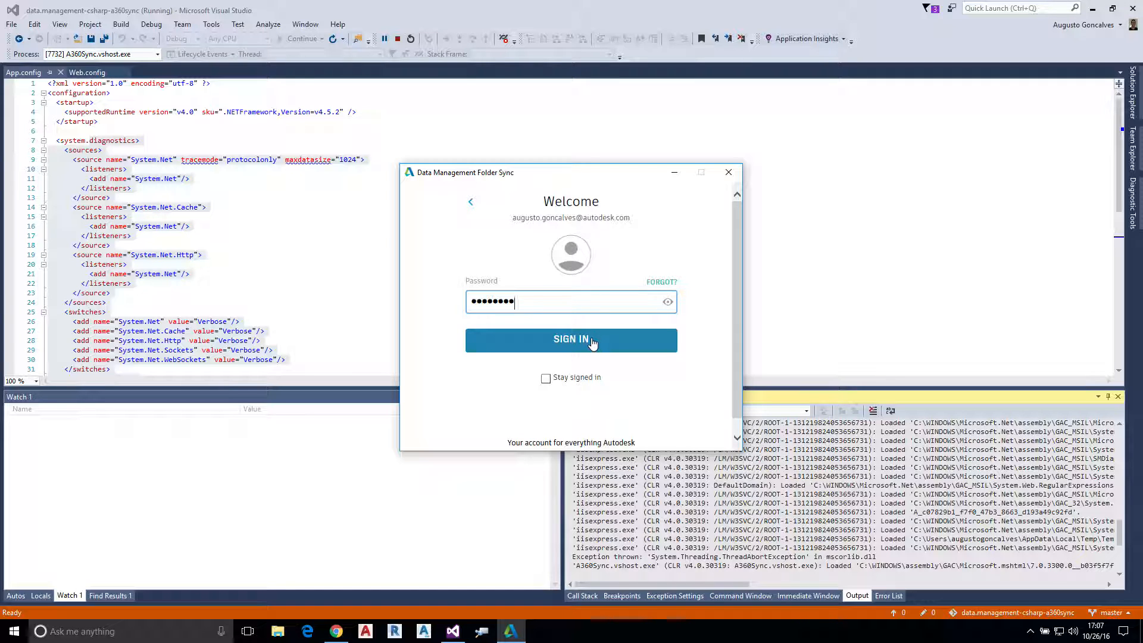
Step: Submit the sign-in credentials, then bring up File Explorer at Quick access
{"action": "left_click", "coordinate": [571, 339]}
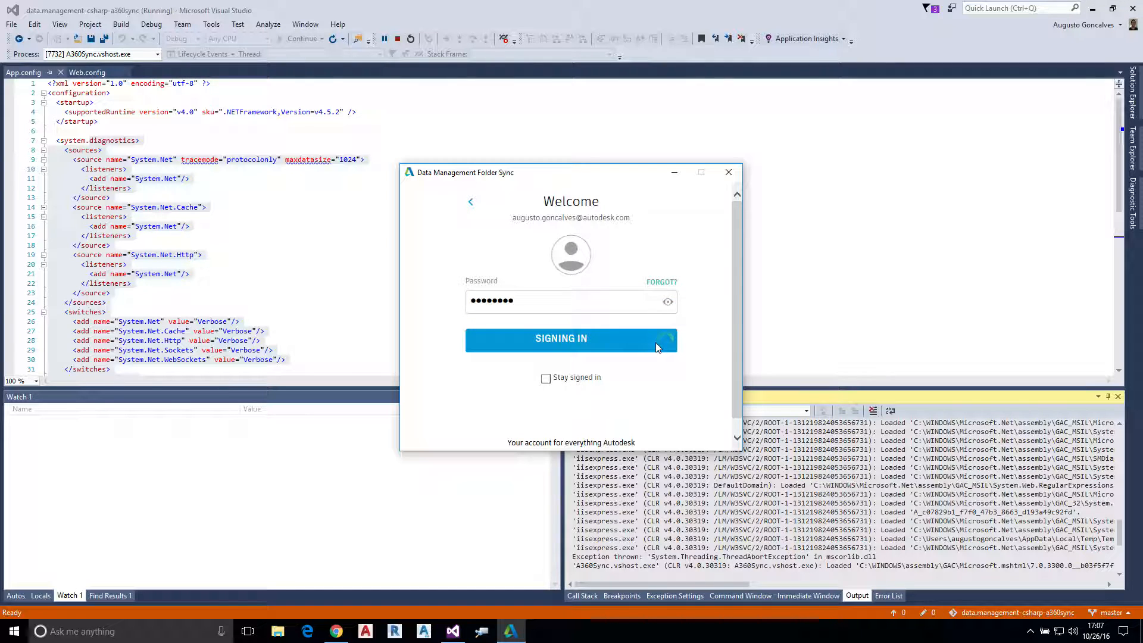
{"action": "left_click", "coordinate": [571, 339]}
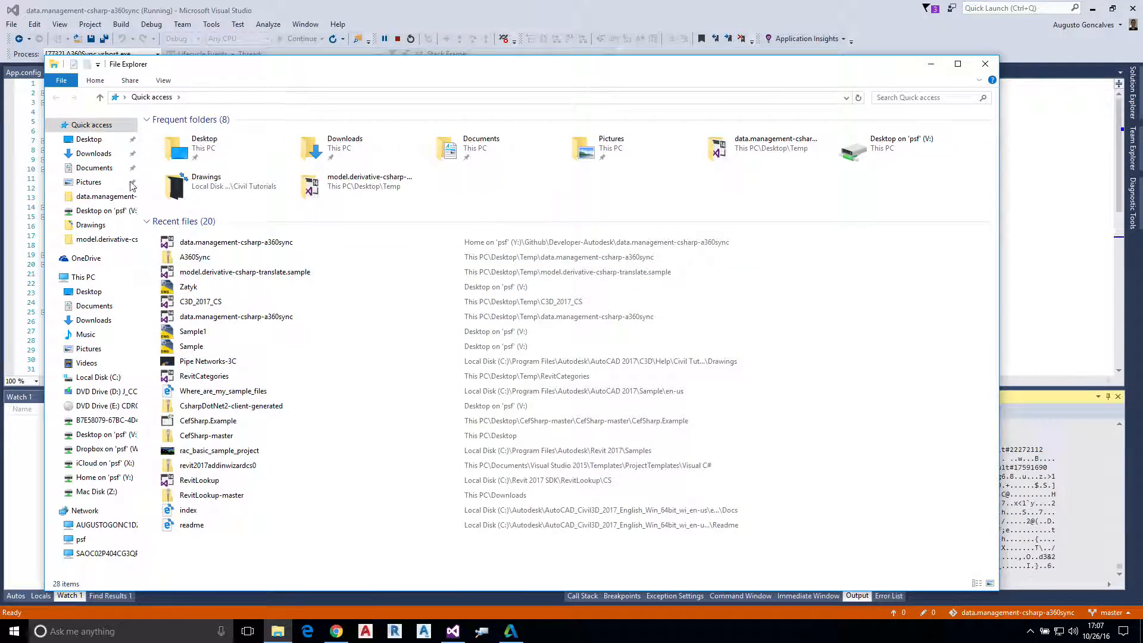
Step: Browse to Documents > augustogoncalves > Augusto Goncalves in File Explorer
{"action": "left_click", "coordinate": [93, 153]}
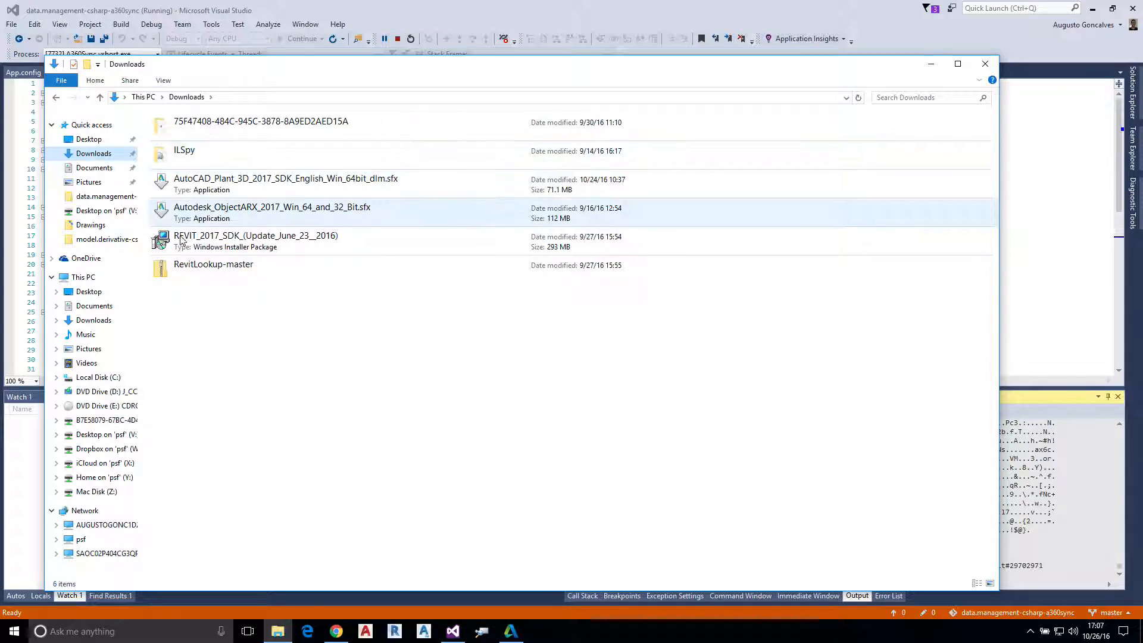
{"action": "left_click", "coordinate": [94, 168]}
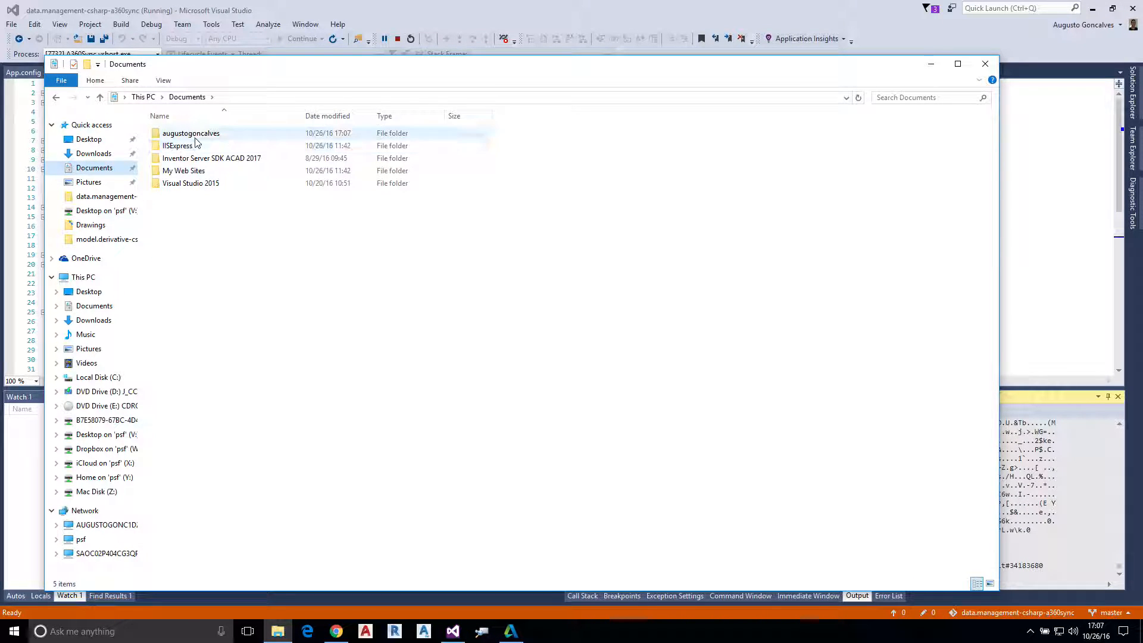
{"action": "double_click", "coordinate": [190, 133]}
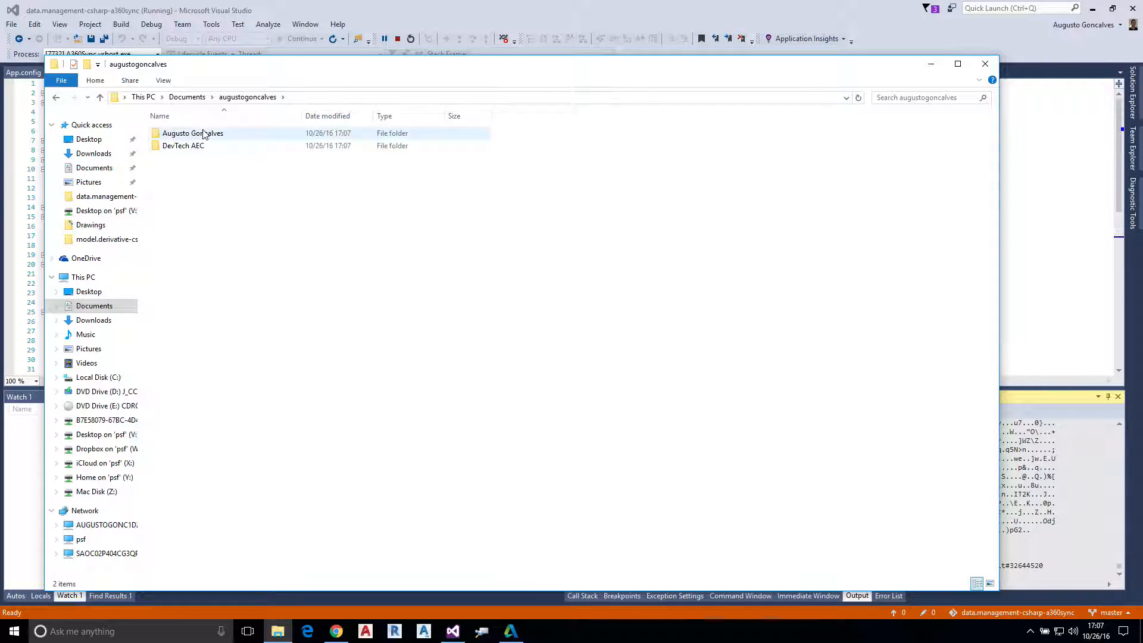
{"action": "double_click", "coordinate": [183, 145]}
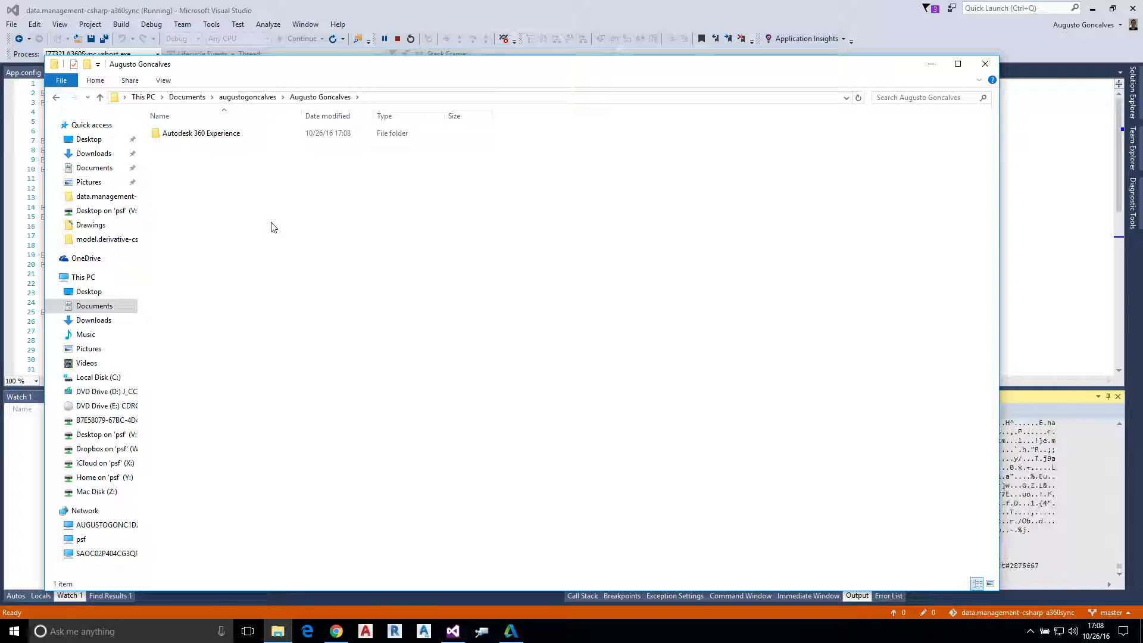
{"action": "mouse_move", "coordinate": [334, 220]}
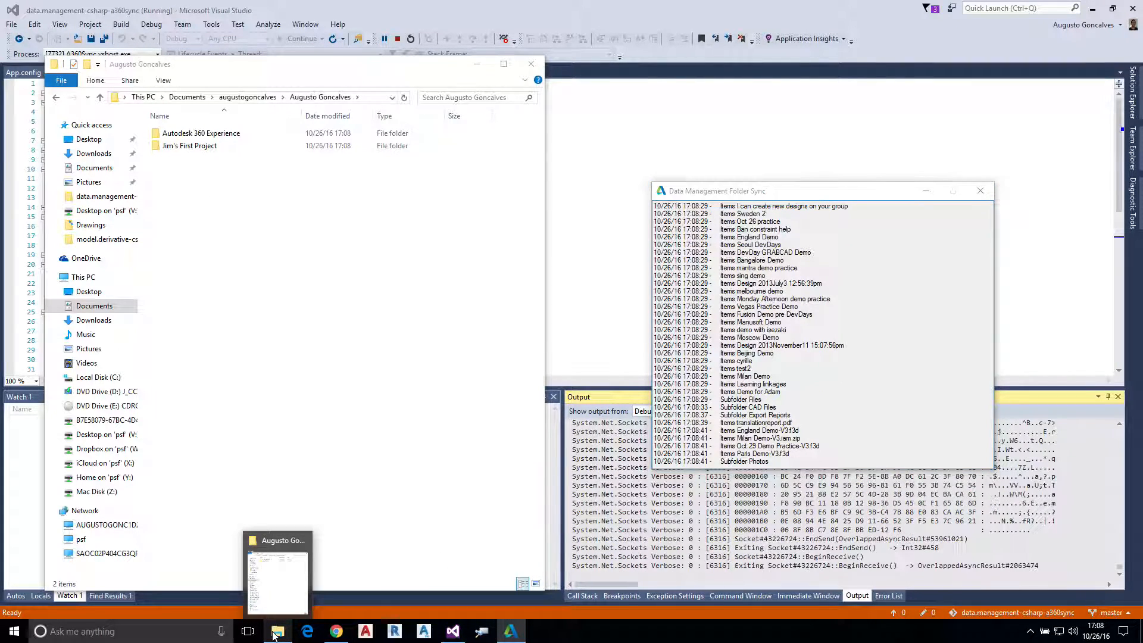
Step: Wait for the sync to report Ready and Monitoring, then open Augusto's First Project
{"action": "right_click", "coordinate": [276, 631]}
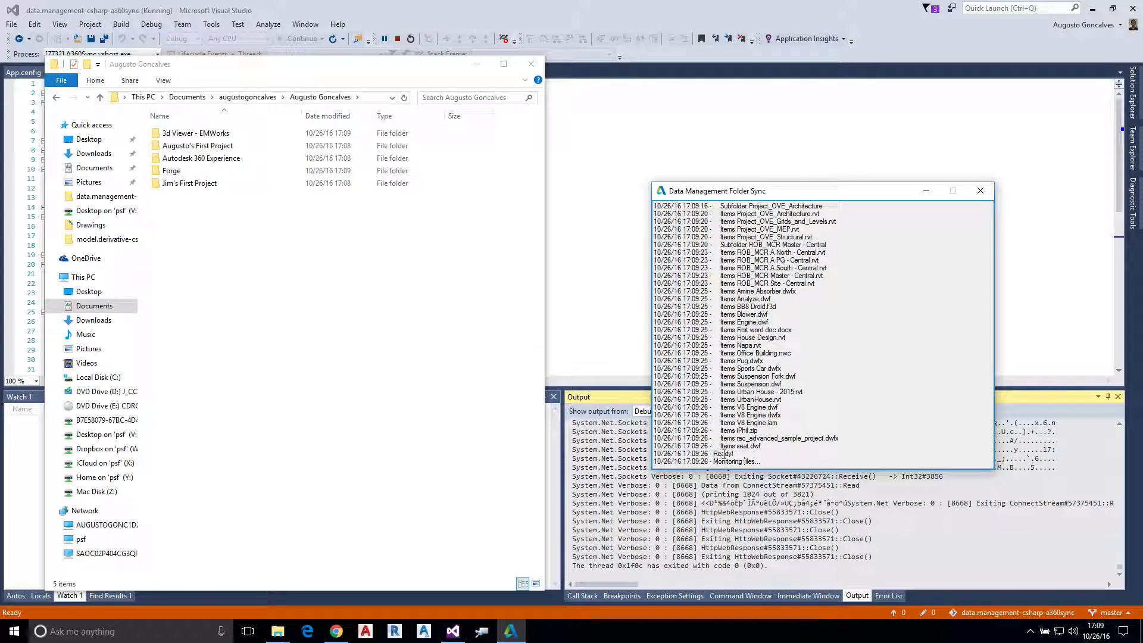
{"action": "left_click", "coordinate": [172, 171]}
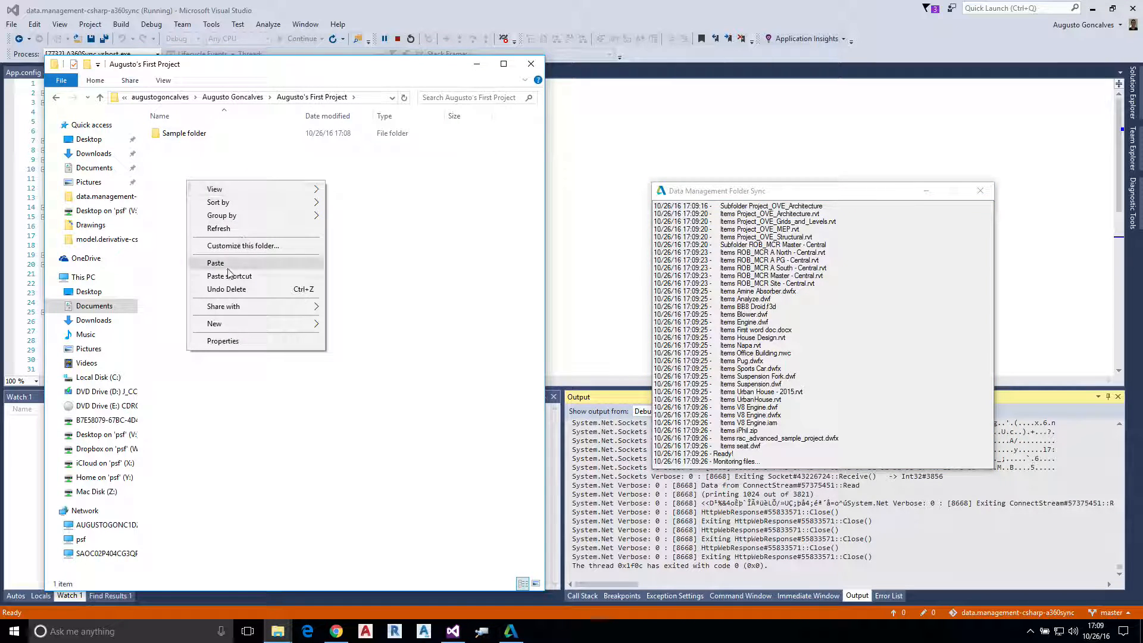
Step: Paste Analyze34.dwf into Augusto's First Project
{"action": "left_click", "coordinate": [215, 262]}
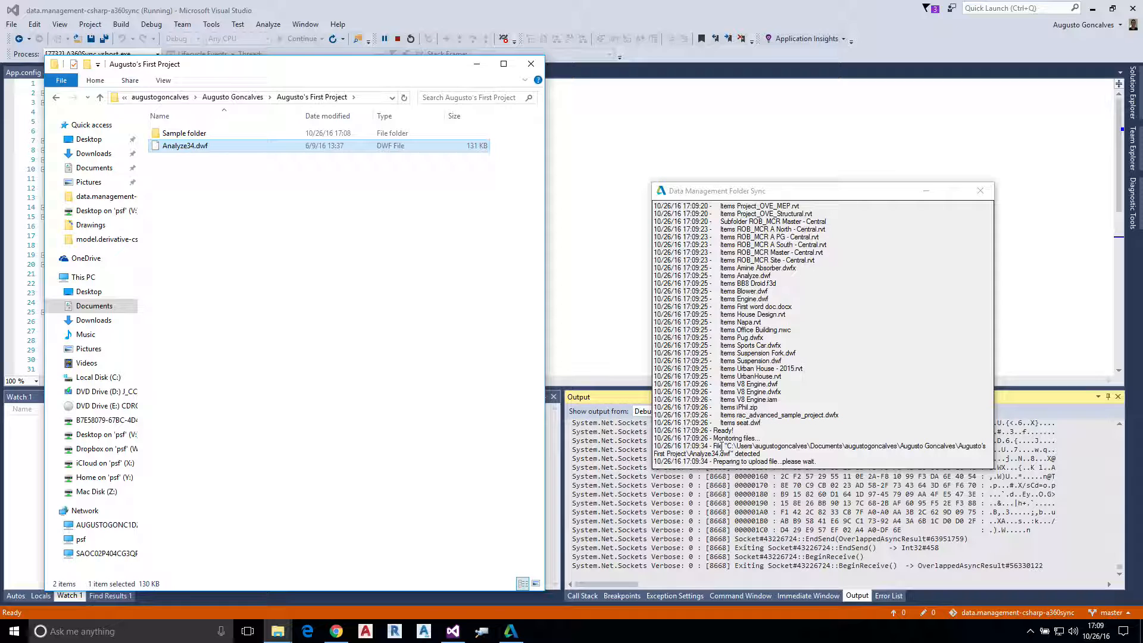